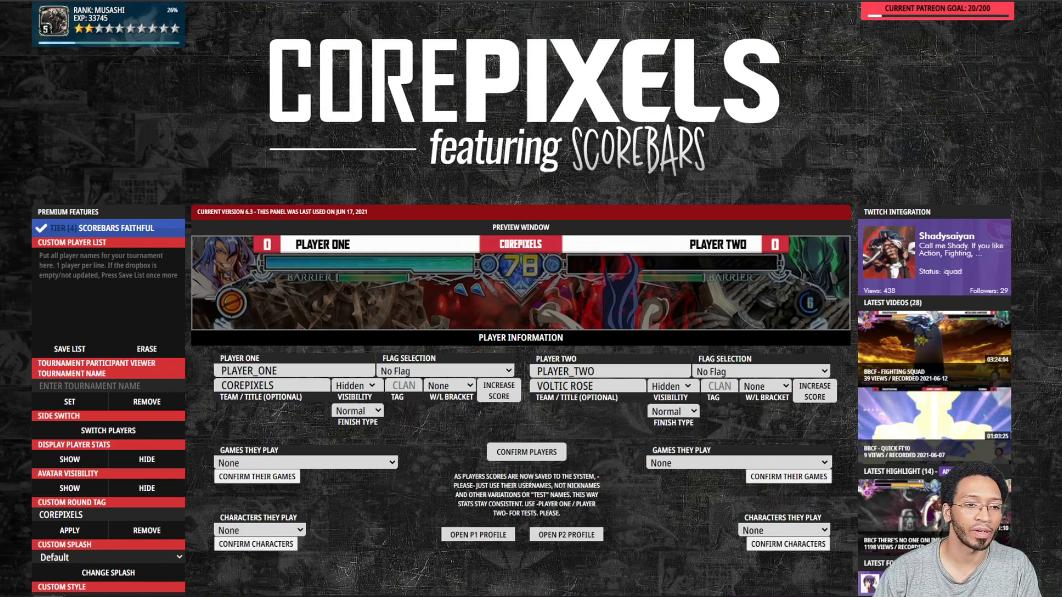
Step: Add a Browser Source to the Scorebars Update scene, reaching the existing-source list
scroll("down", 3)
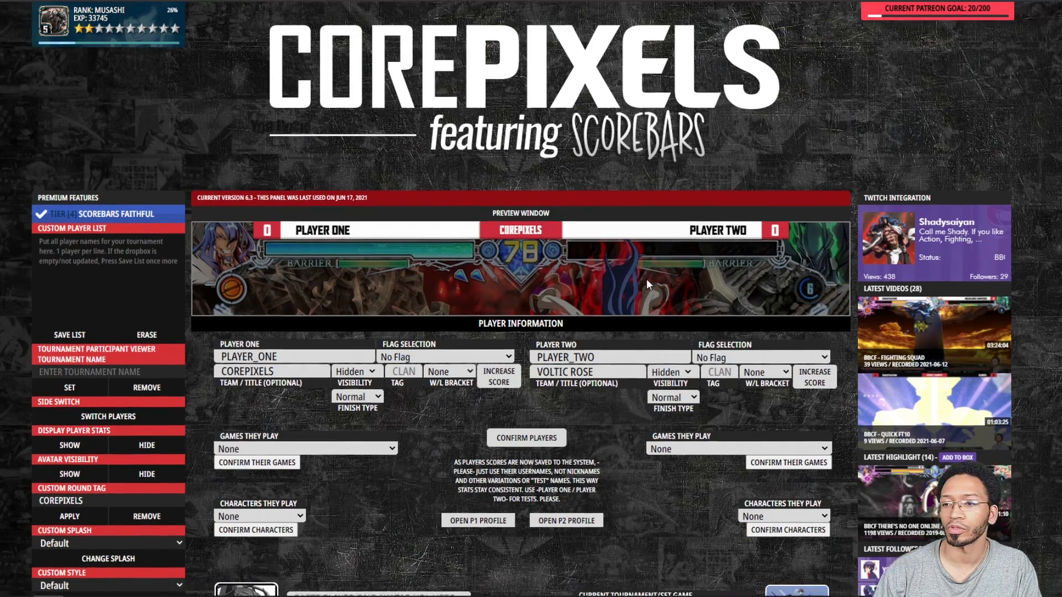
scroll("down", 3)
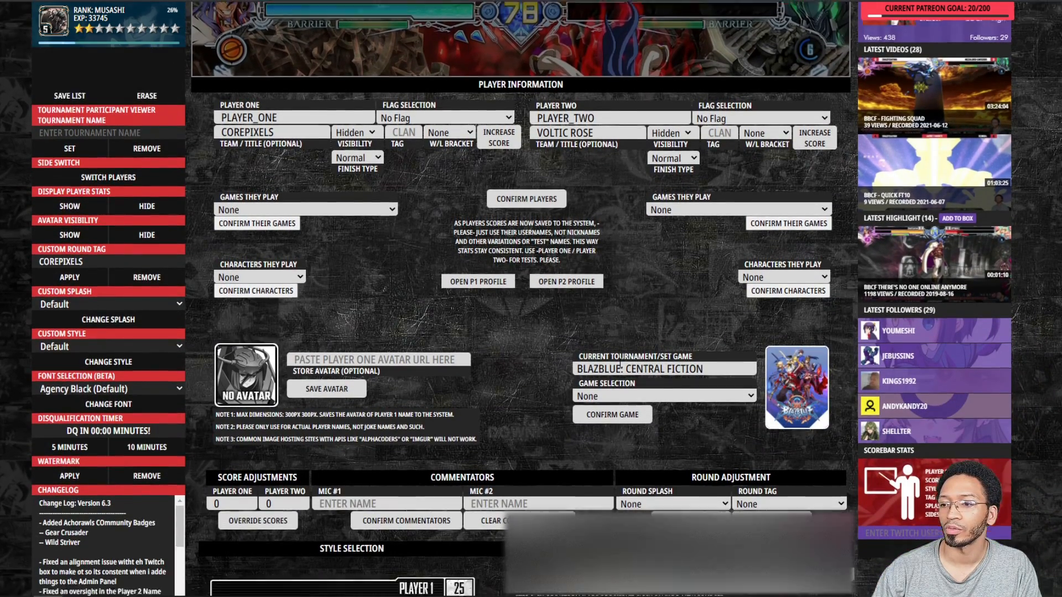
scroll("down", 3)
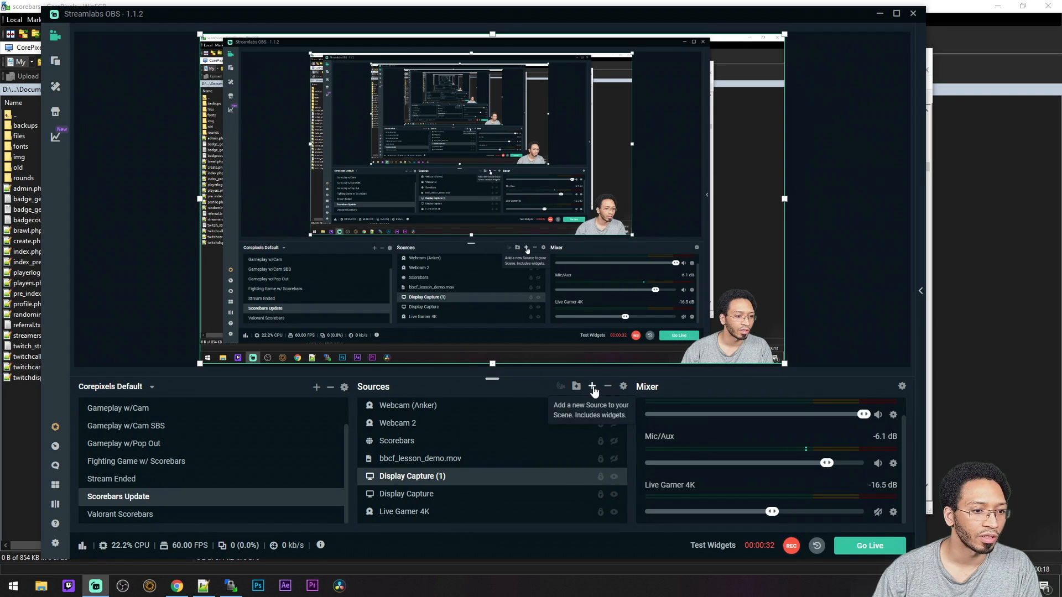
left_click(591, 386)
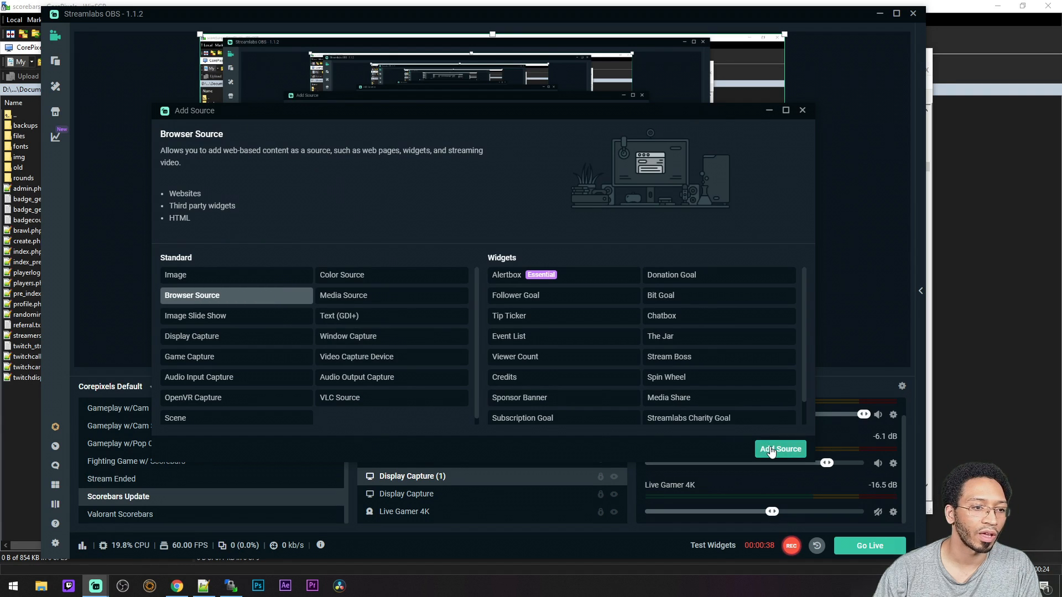
left_click(779, 449)
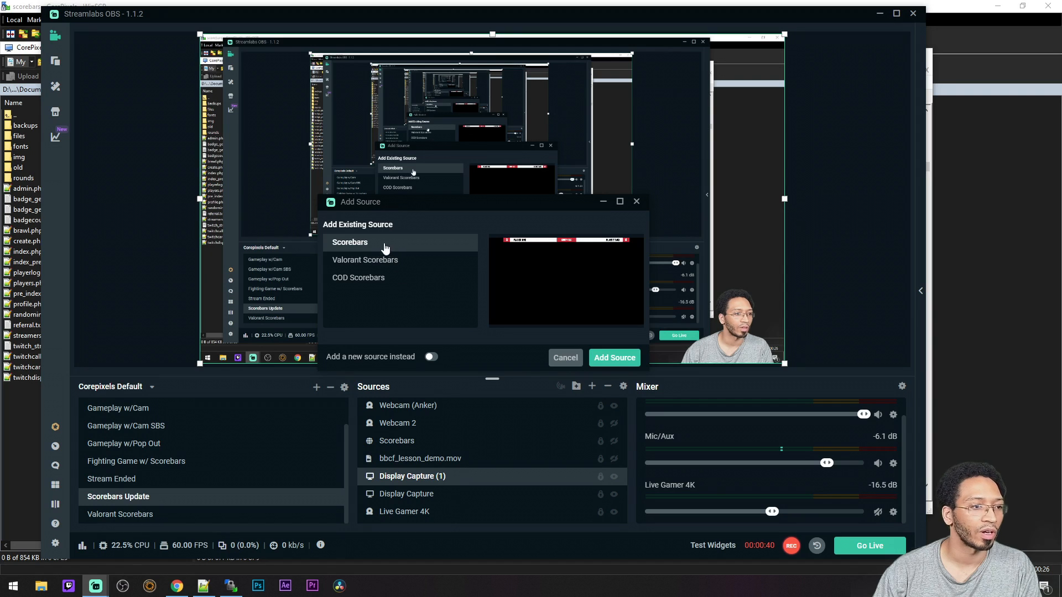
mouse_move(430, 357)
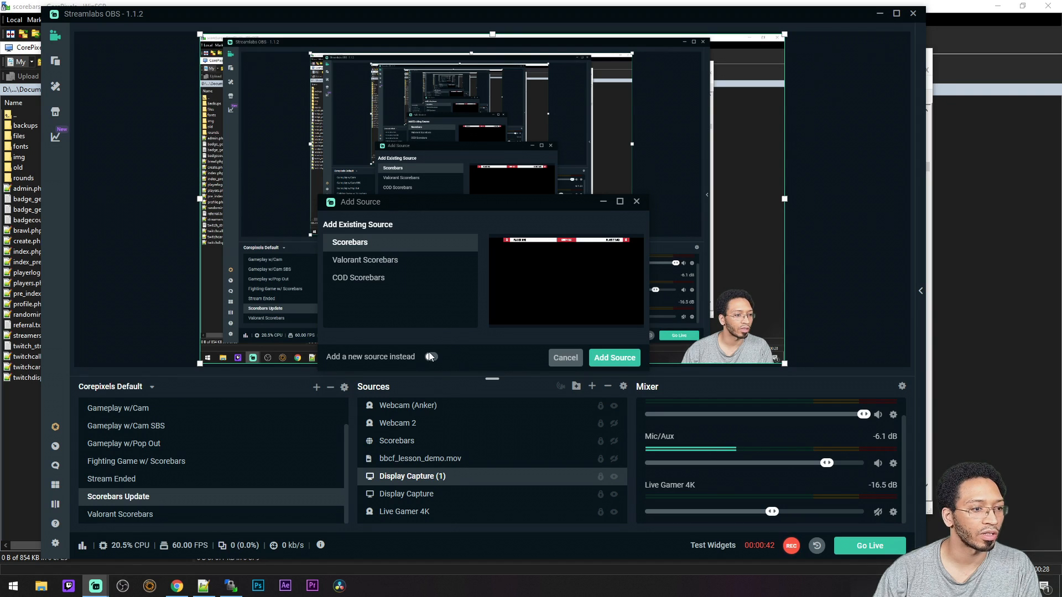
Step: Create a new browser source named 'Scorebars 2' rather than reusing Scorebars
left_click(431, 357)
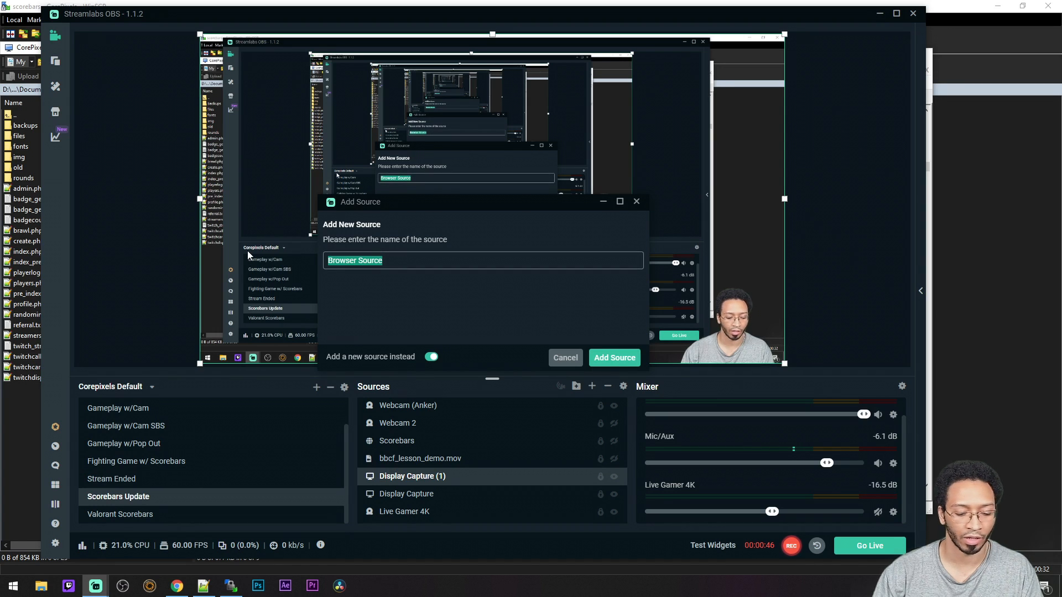
type("Scorebars 2")
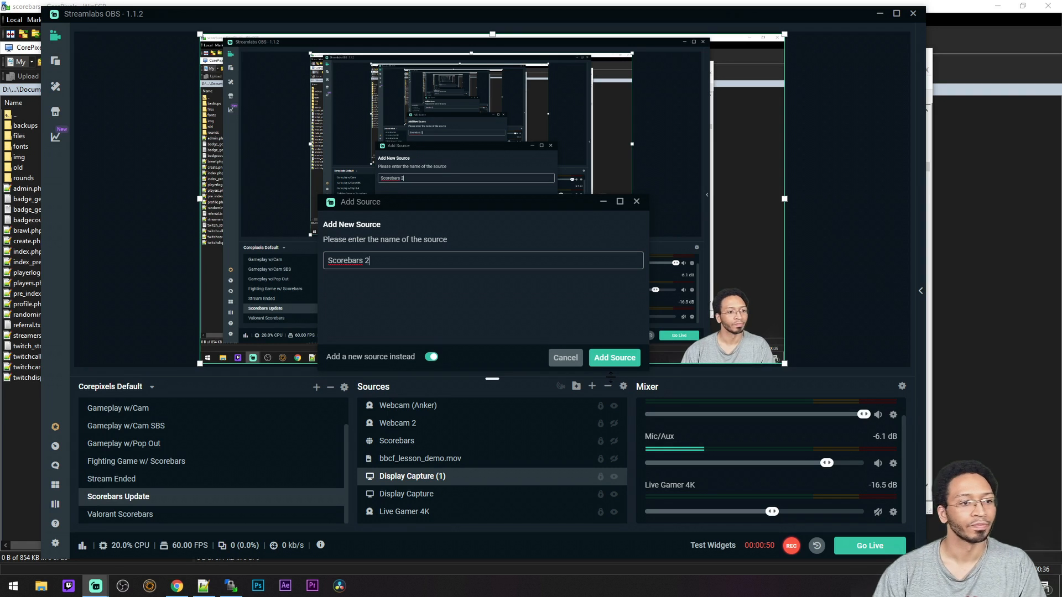
left_click(614, 358)
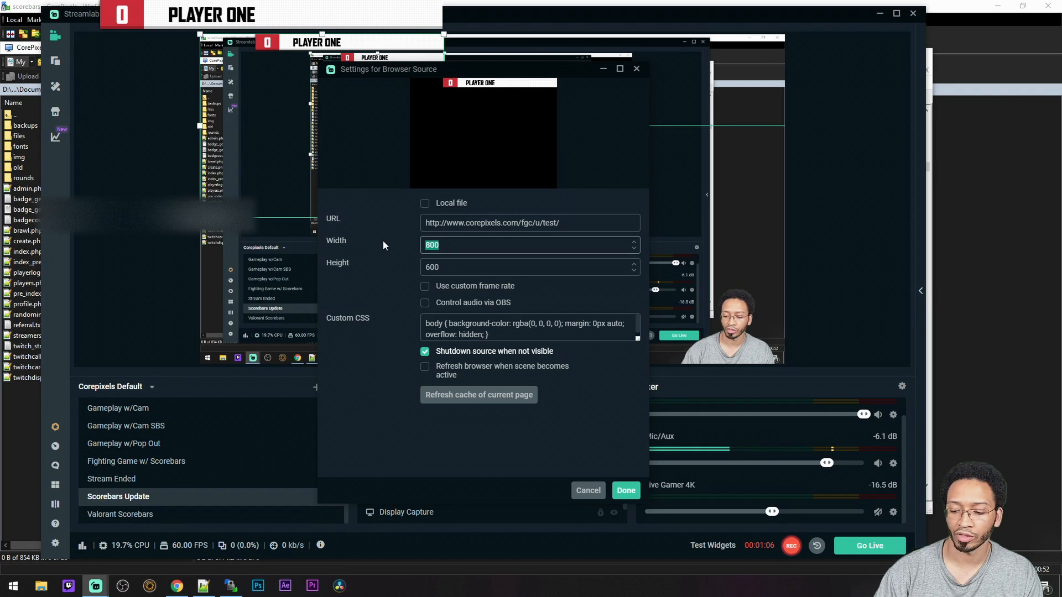
Step: Size Scorebars 2 to 1920x1080, keep it running when hidden, and confirm with Done
type("1920")
left_click(530, 267)
type("1080")
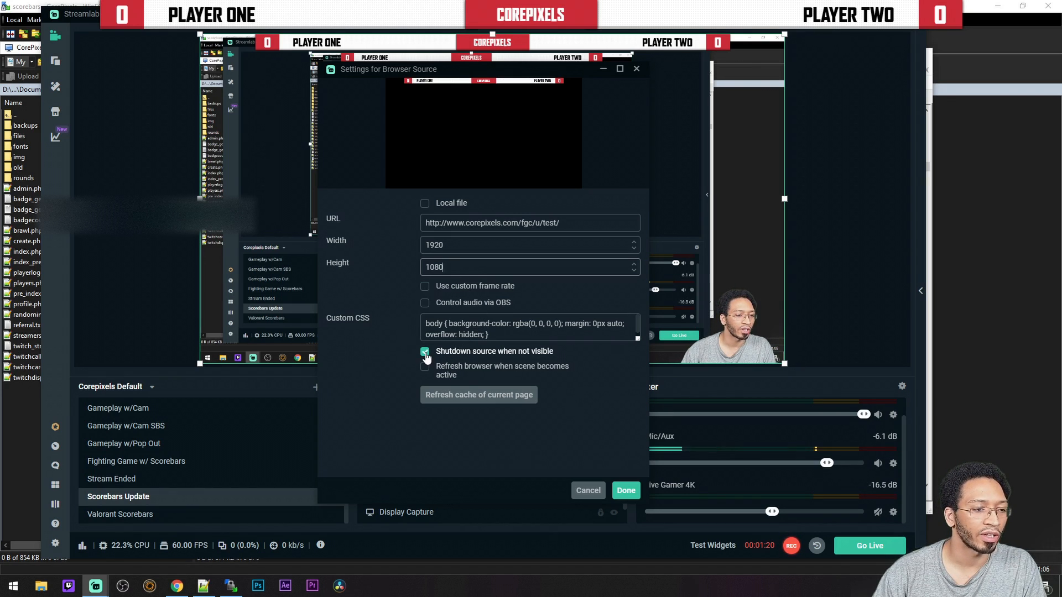
left_click(426, 355)
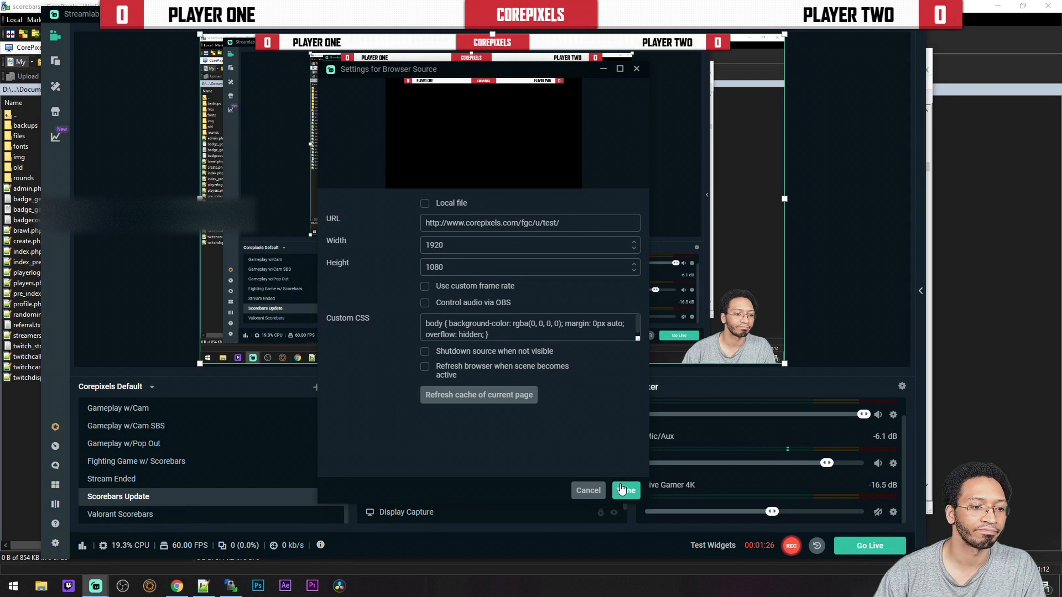
left_click(624, 490)
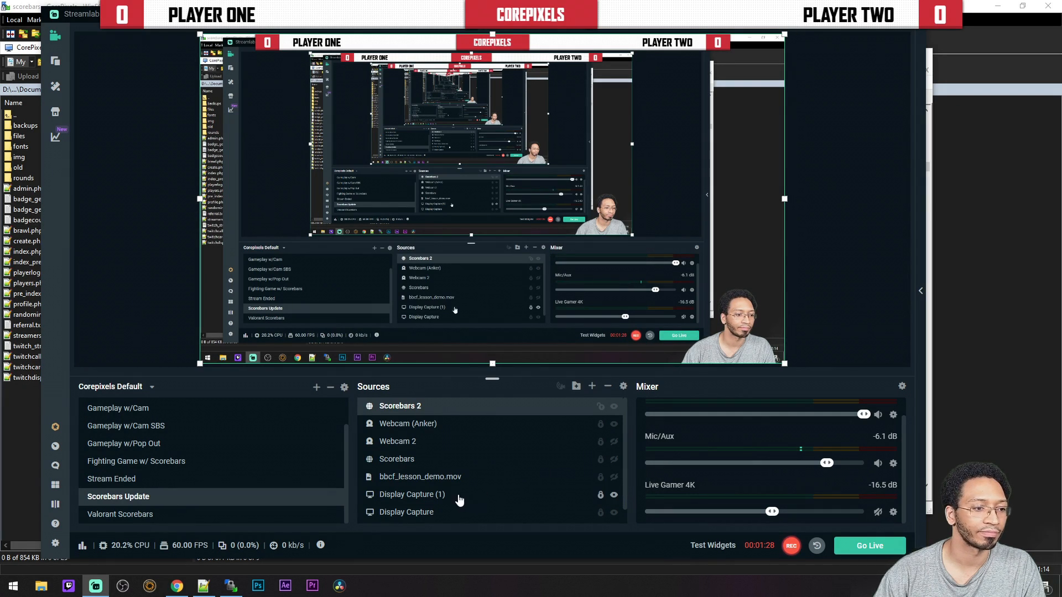